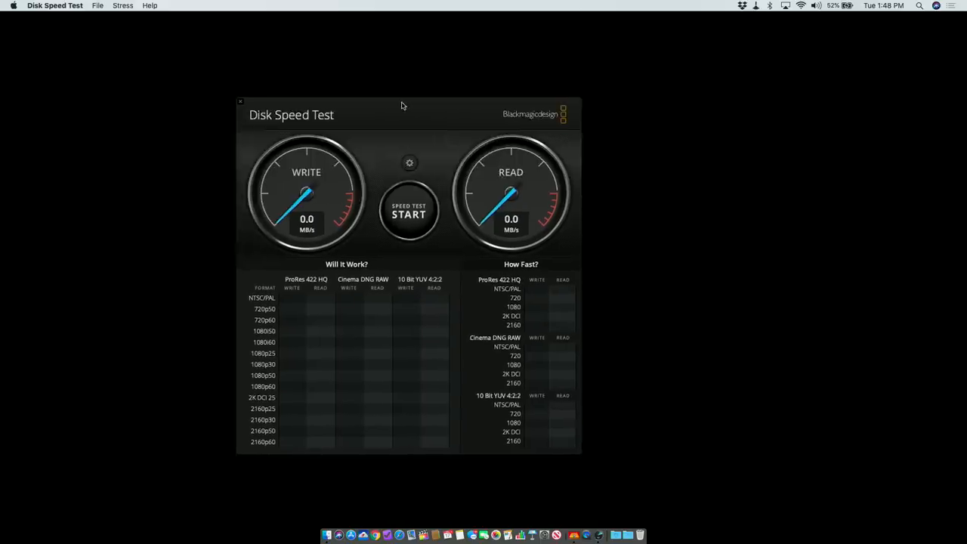
mouse_move(455, 38)
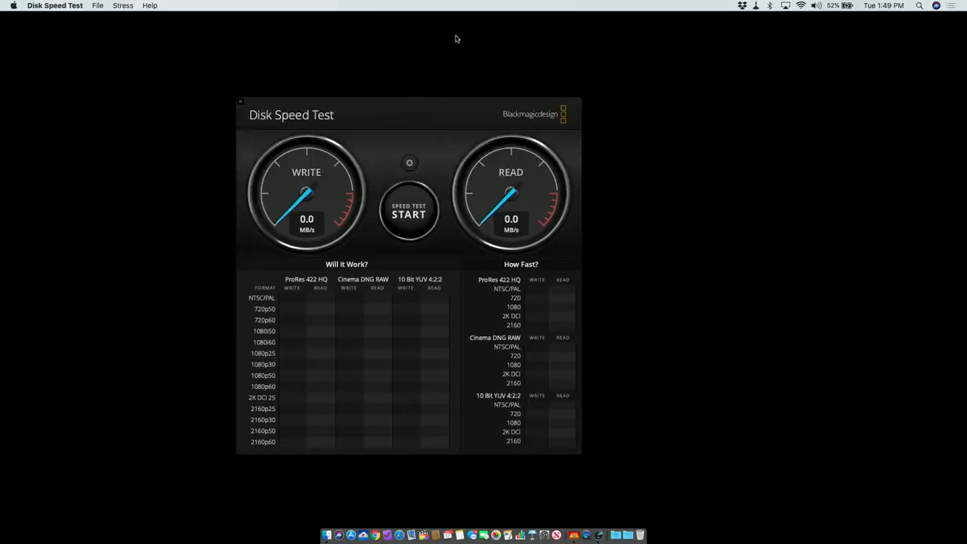